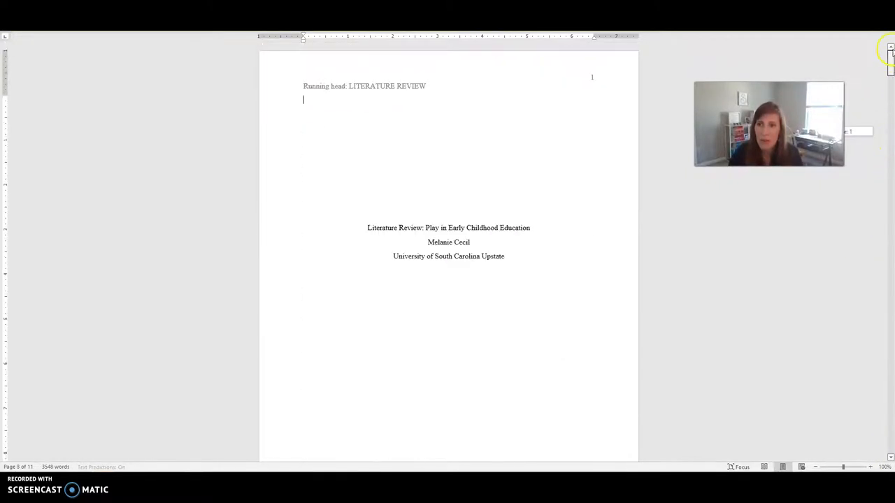
# Scroll from the title page to the Review of Literature heading and Social-Emotional Impacts subsection
pyautogui.scroll(-3)
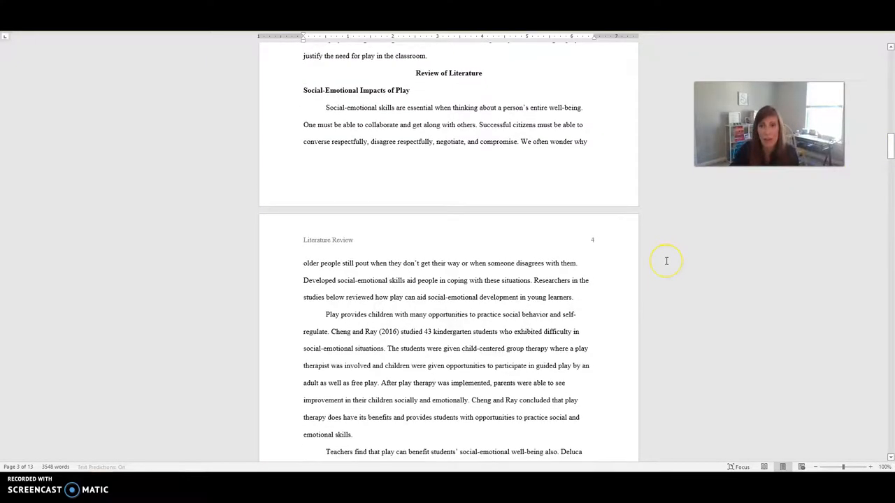
# Skim through the later sections on academic benefits, outdoor play and the gray area
pyautogui.scroll(3)
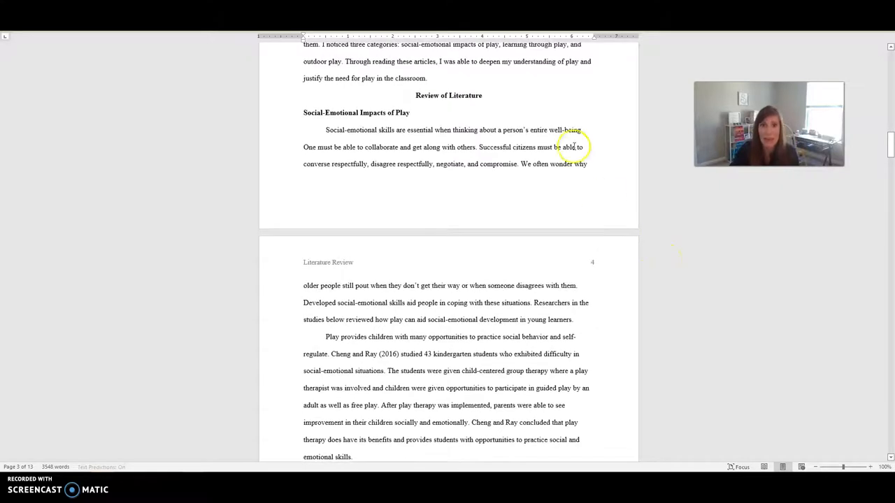
pyautogui.scroll(3)
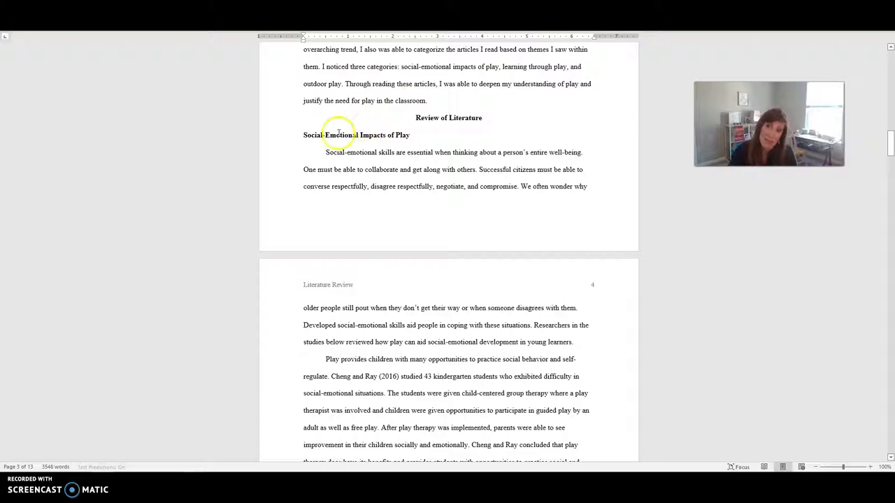
pyautogui.scroll(-3)
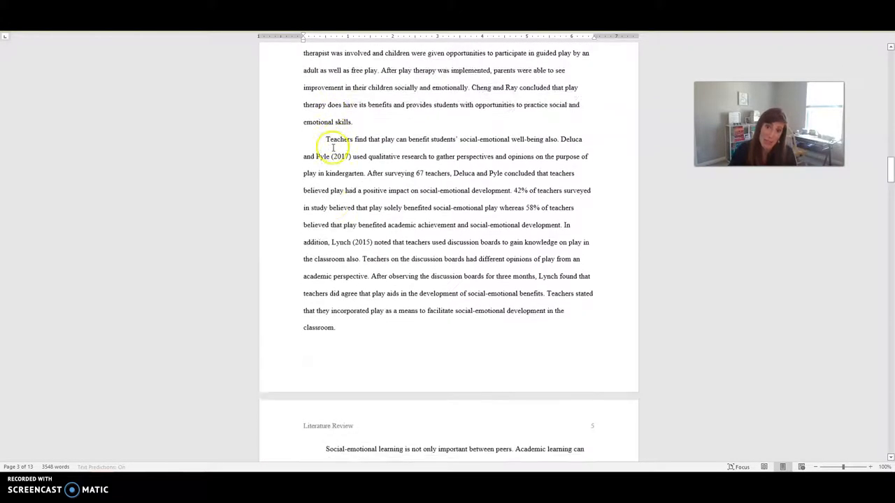
pyautogui.scroll(-3)
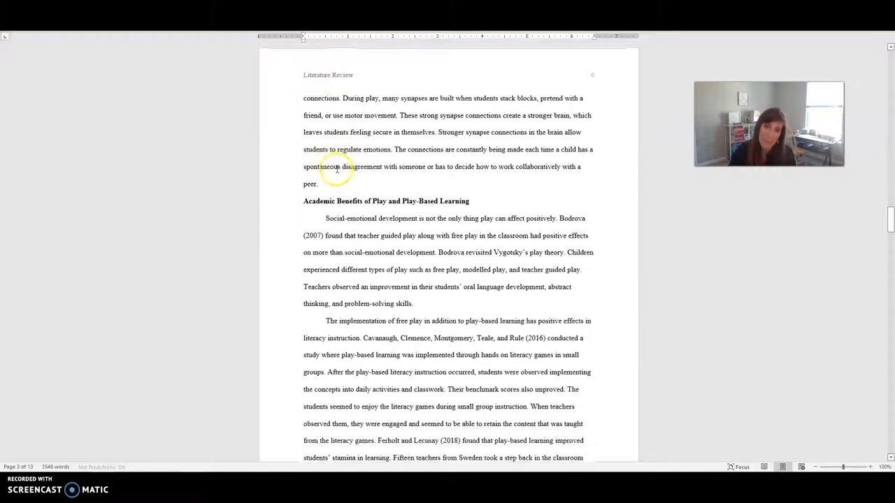
pyautogui.scroll(-3)
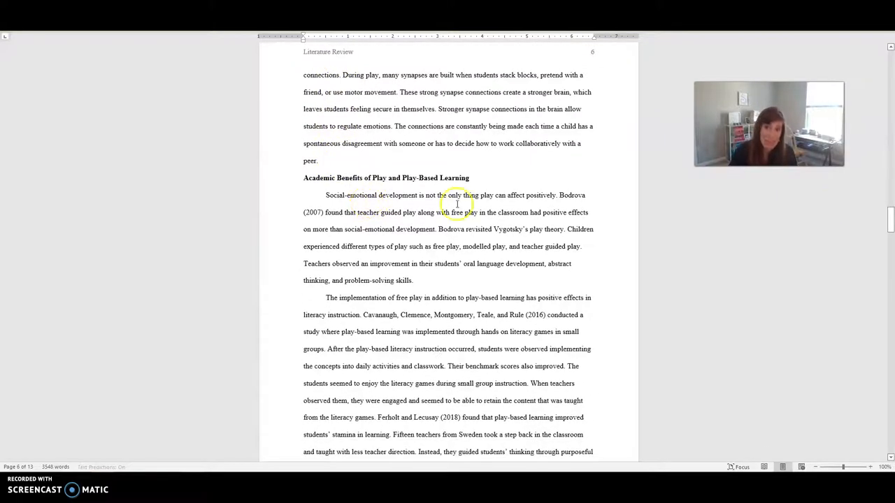
pyautogui.scroll(-3)
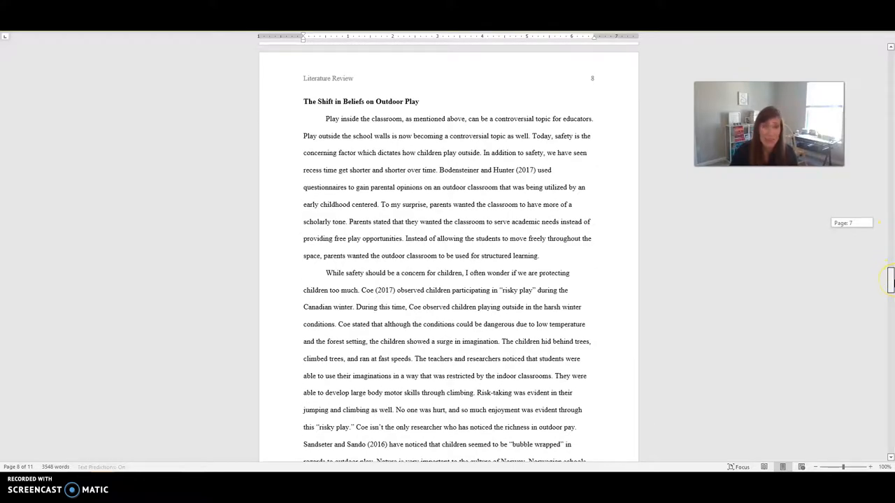
pyautogui.scroll(-3)
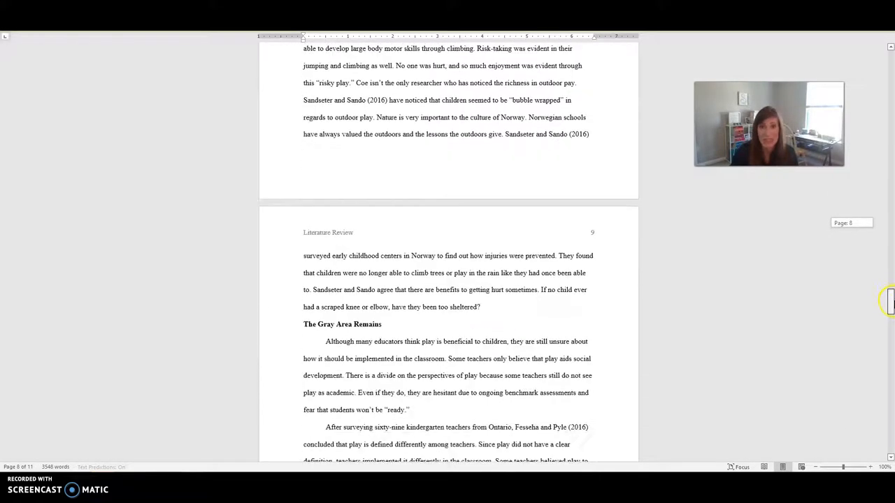
# Scroll back to the page beginning 'Social-emotional learning is not only important between peers'
pyautogui.scroll(3)
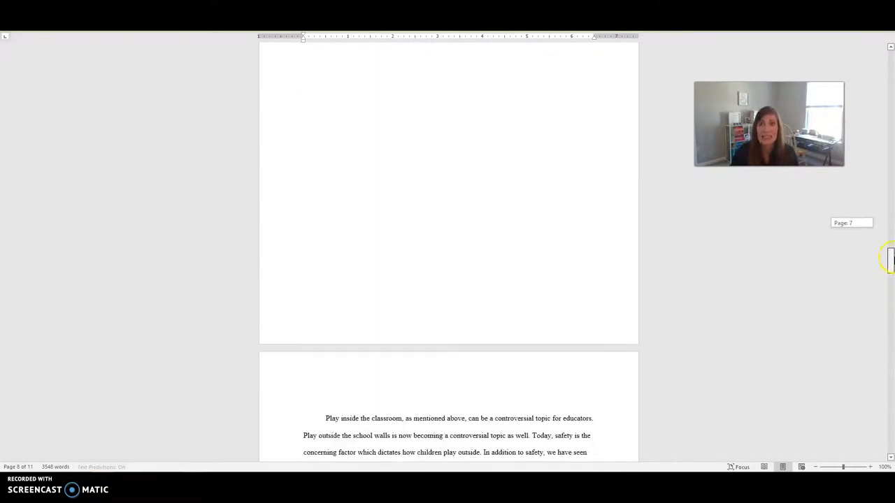
pyautogui.scroll(3)
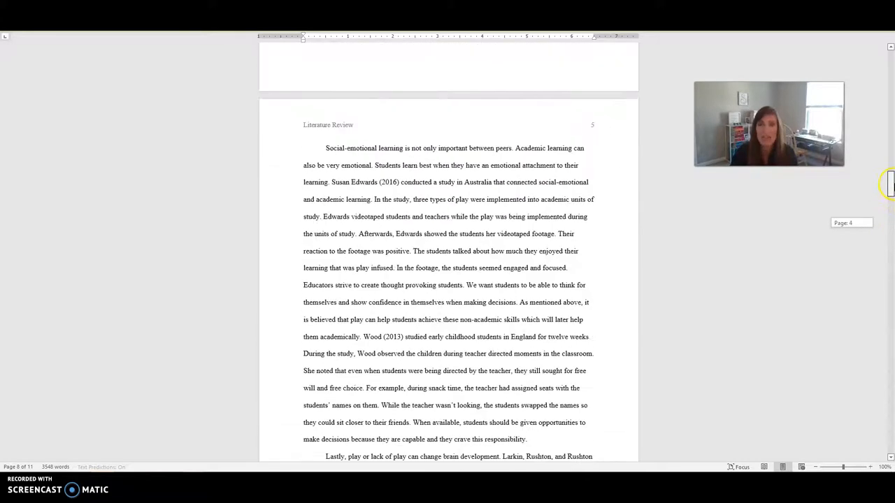
pyautogui.scroll(3)
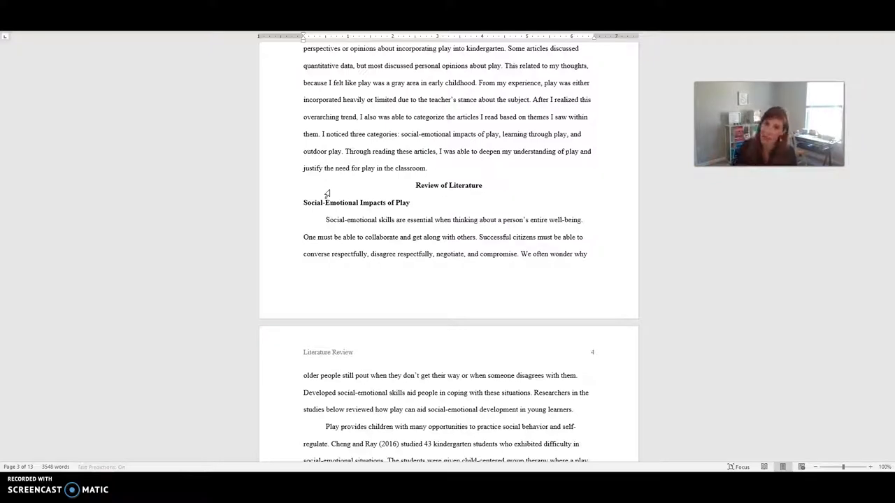
pyautogui.scroll(-3)
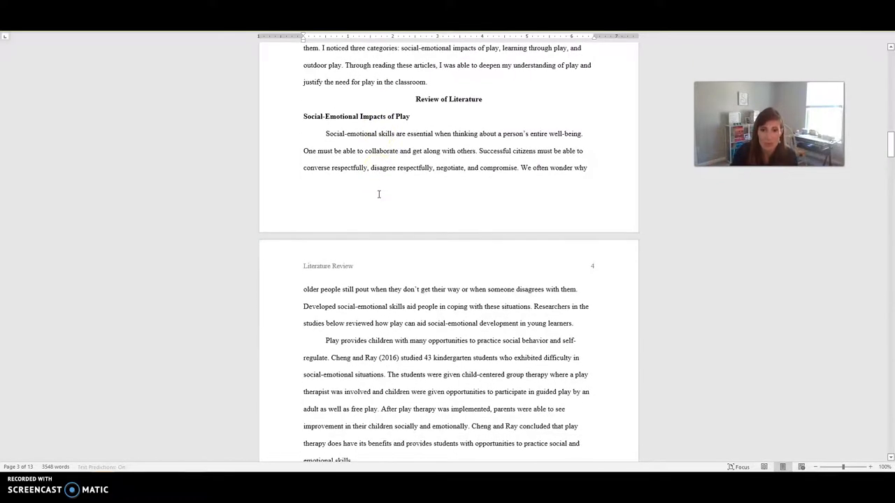
pyautogui.scroll(-3)
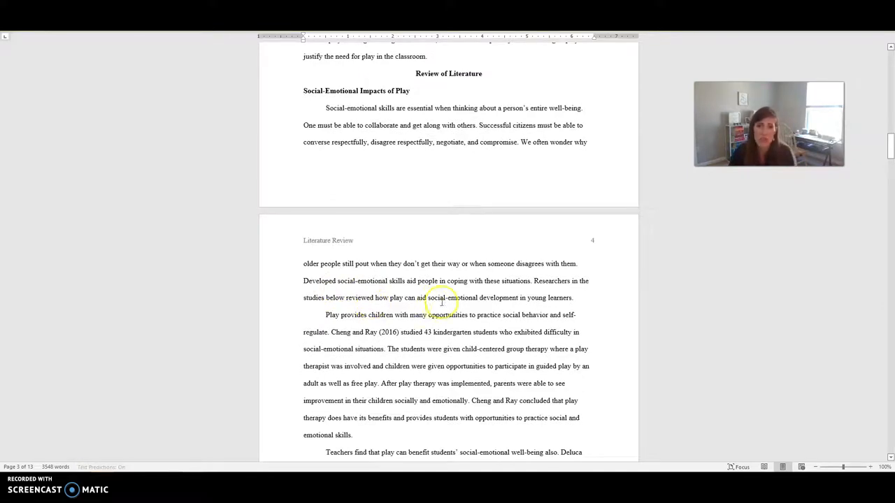
pyautogui.moveTo(291, 328)
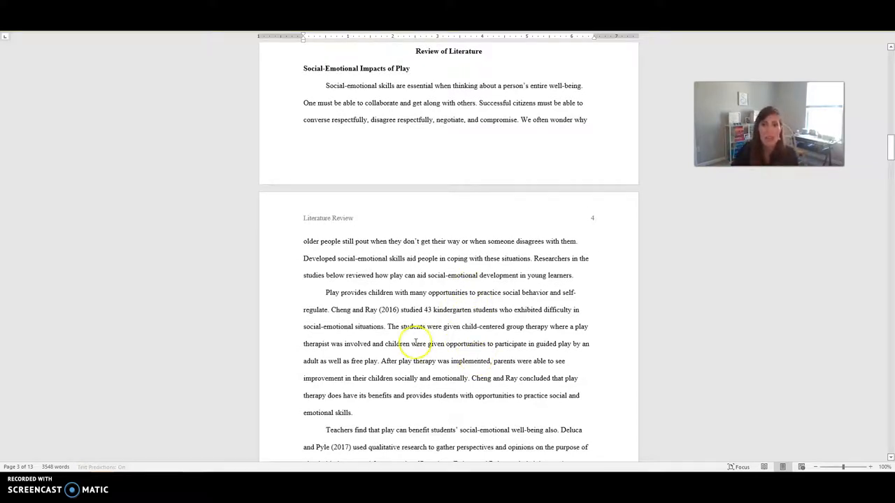
pyautogui.moveTo(463, 319)
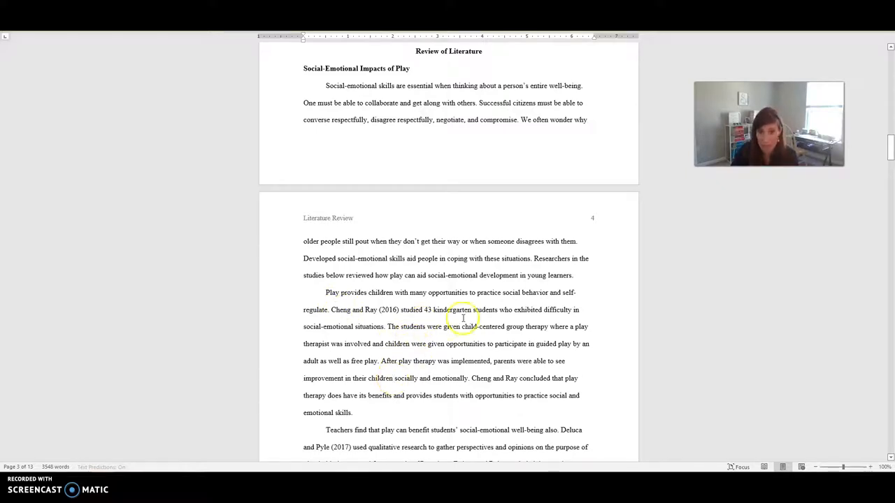
pyautogui.moveTo(464, 377)
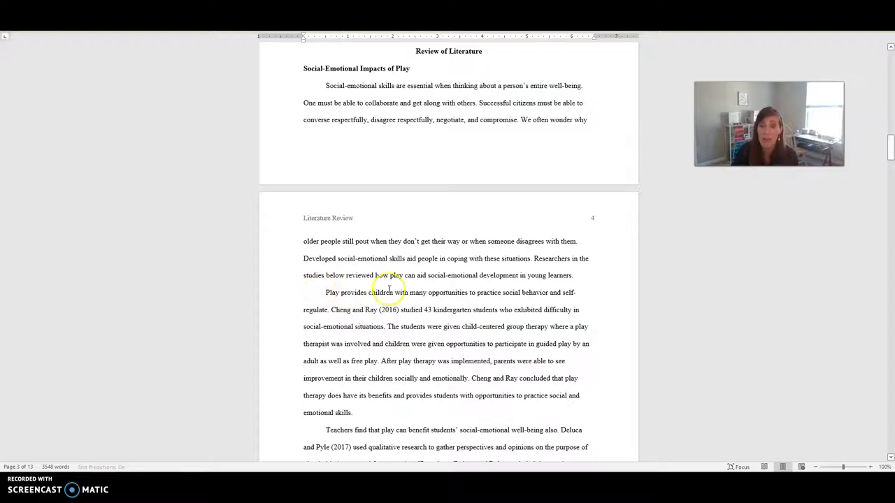
pyautogui.moveTo(516, 293)
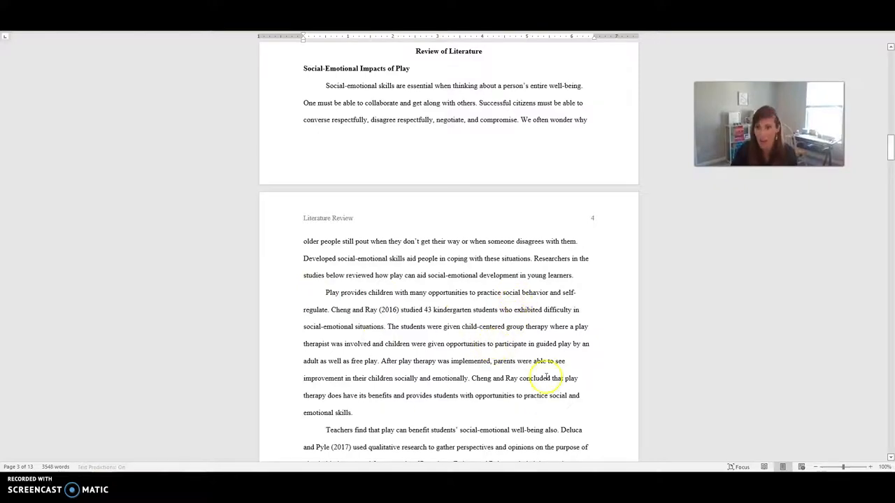
pyautogui.scroll(-3)
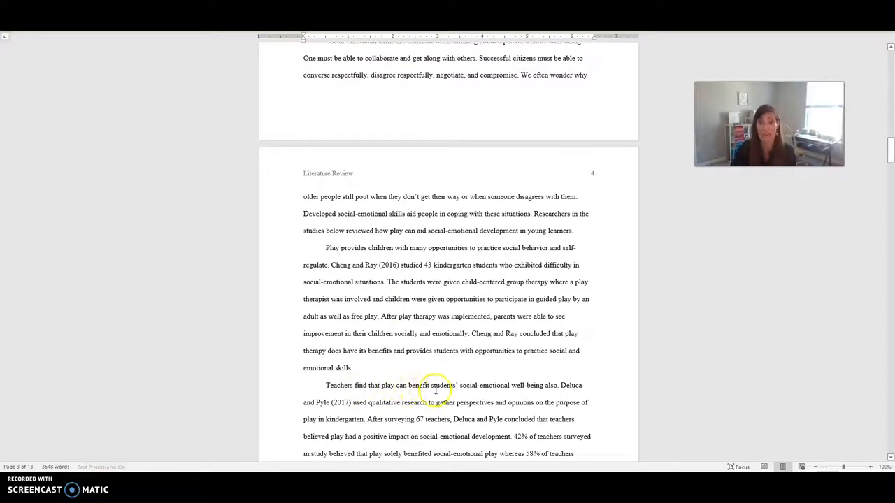
pyautogui.moveTo(498, 391)
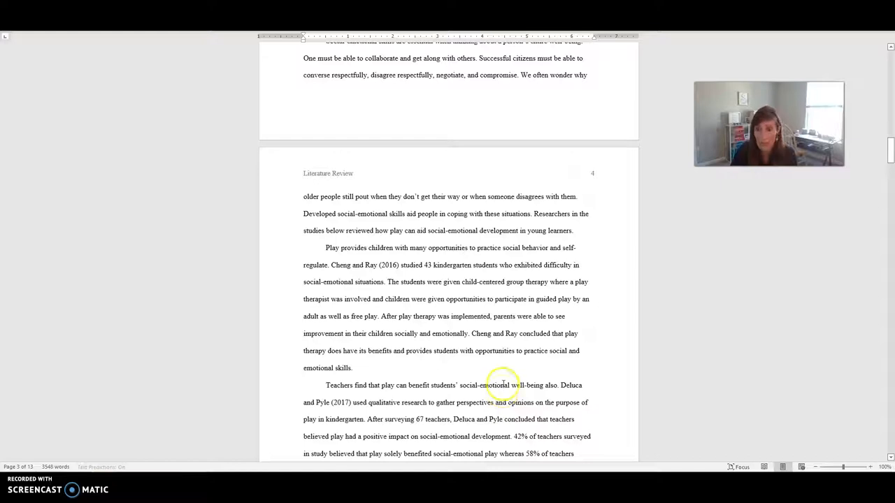
pyautogui.scroll(-3)
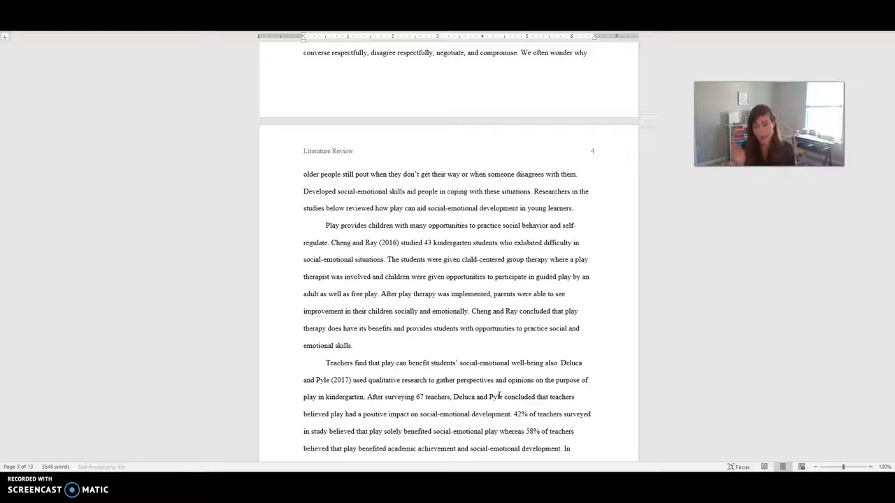
# Scroll down to page 5 with the Edwards study and Wood's observations
pyautogui.scroll(-3)
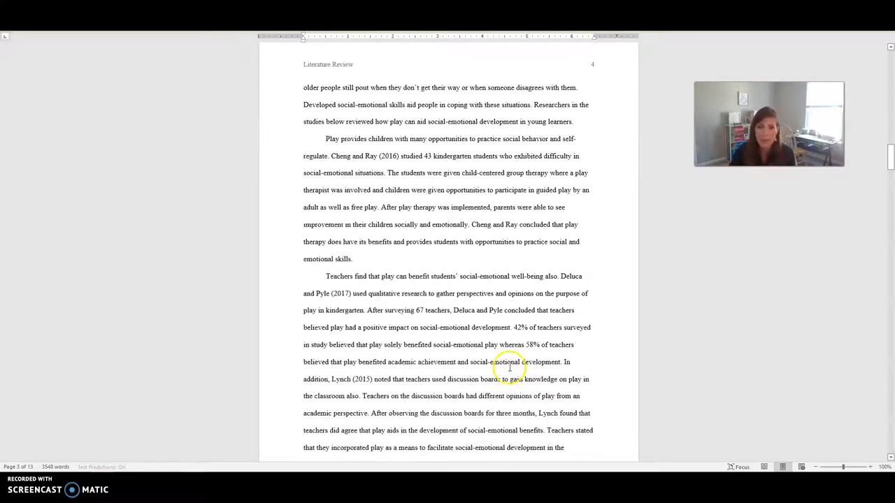
pyautogui.scroll(-3)
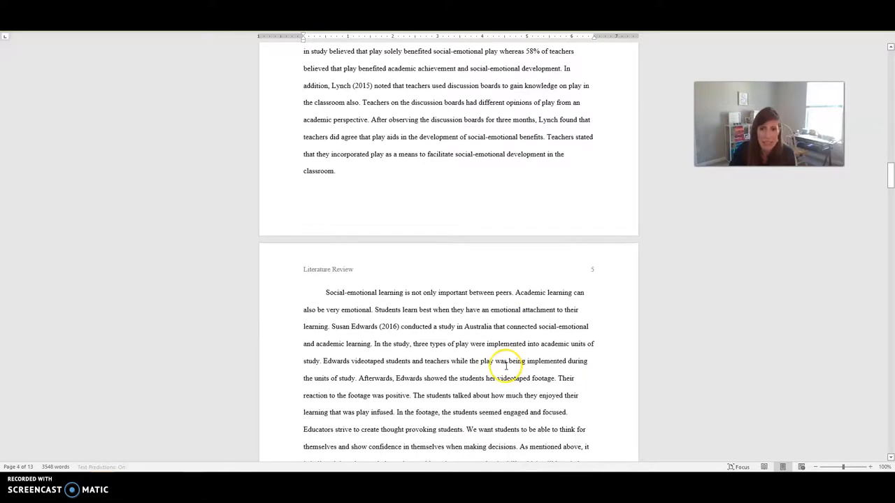
pyautogui.scroll(-3)
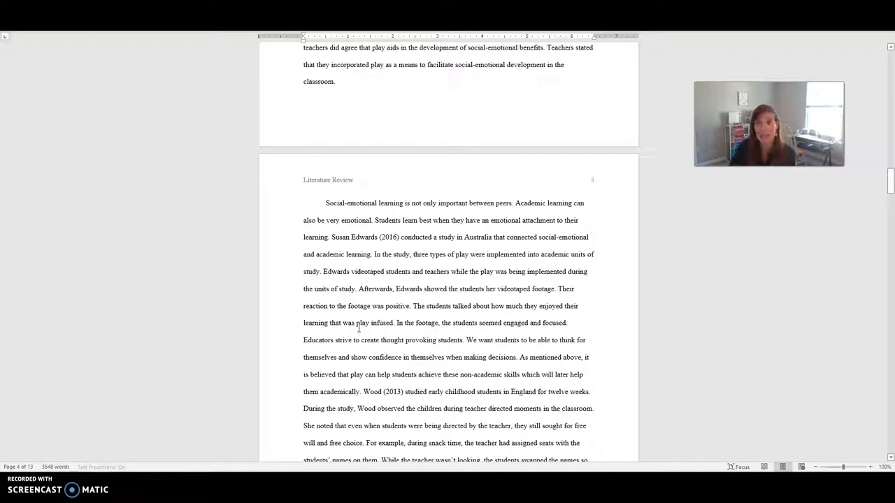
pyautogui.scroll(-3)
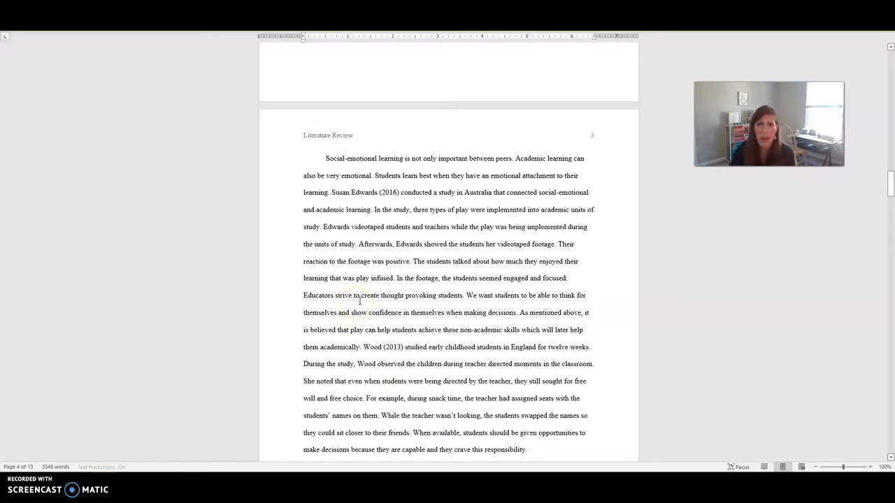
pyautogui.scroll(-3)
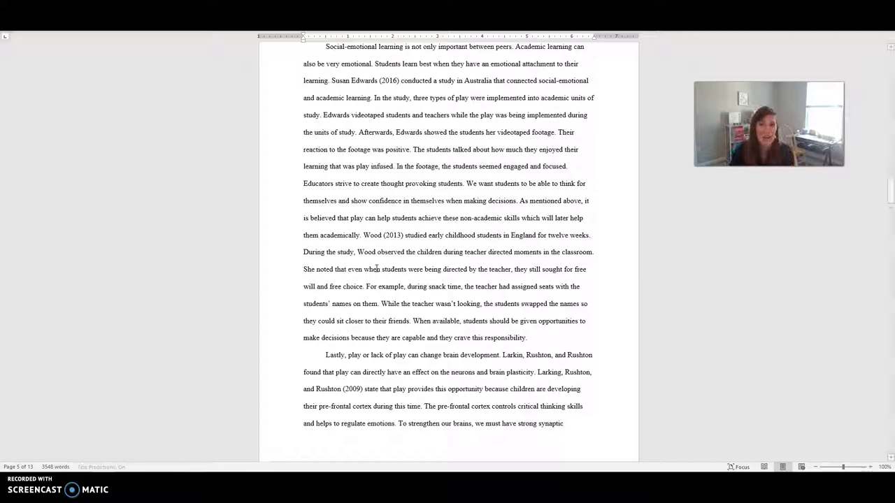
pyautogui.scroll(3)
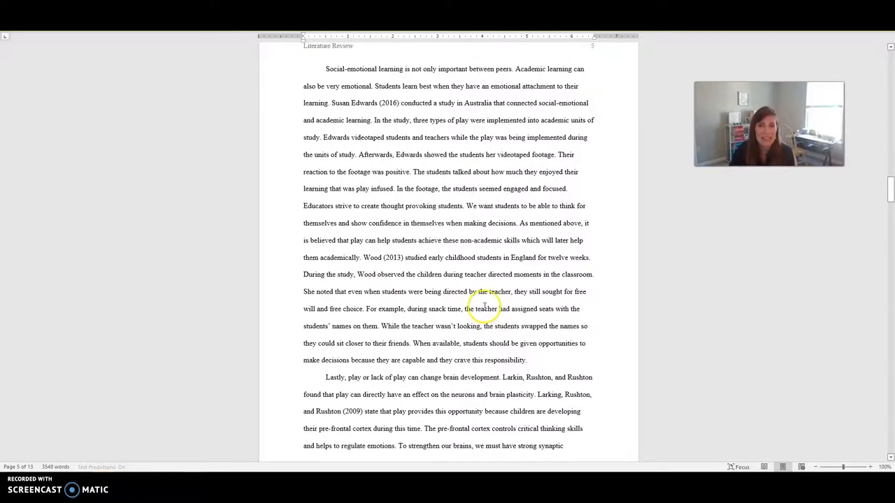
pyautogui.scroll(3)
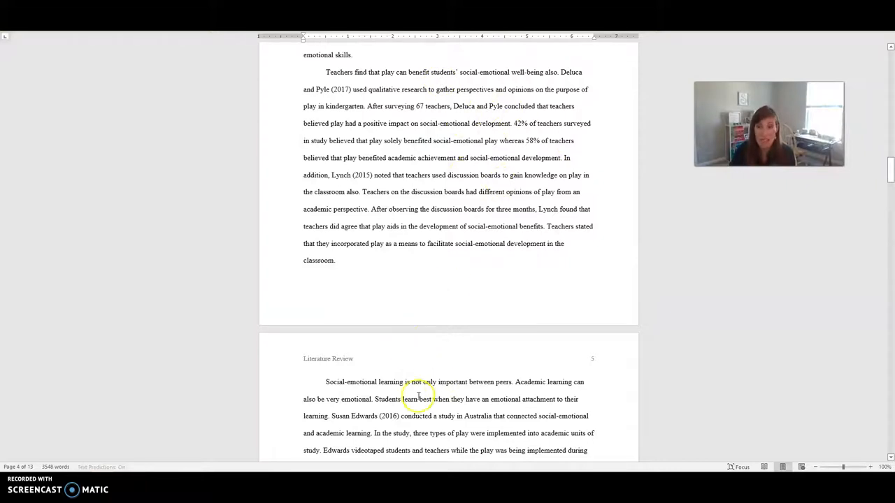
pyautogui.moveTo(464, 422)
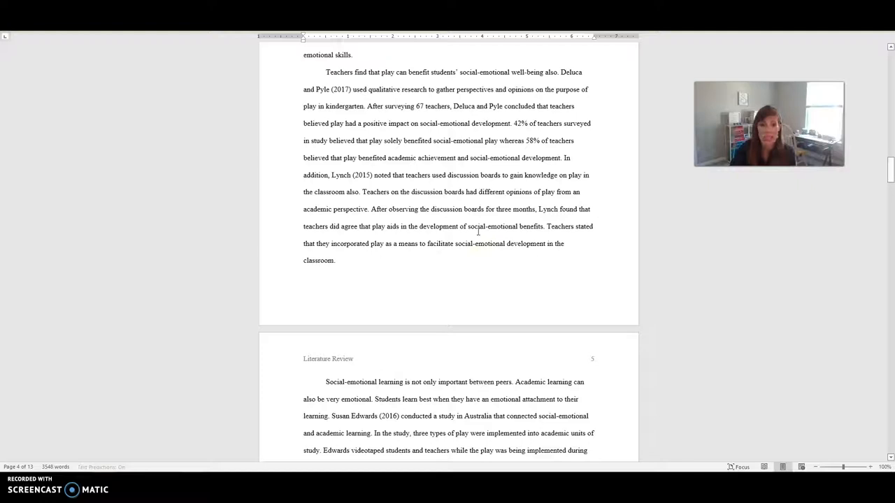
pyautogui.scroll(-3)
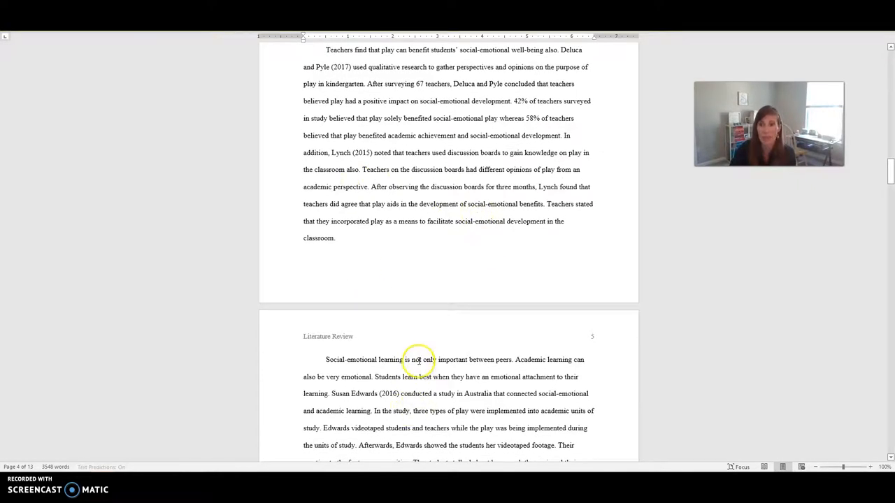
pyautogui.moveTo(423, 408)
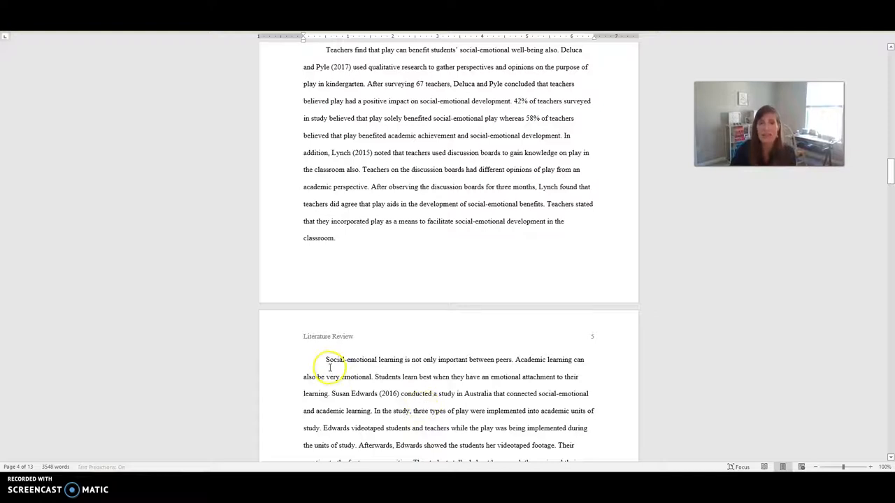
pyautogui.moveTo(461, 361)
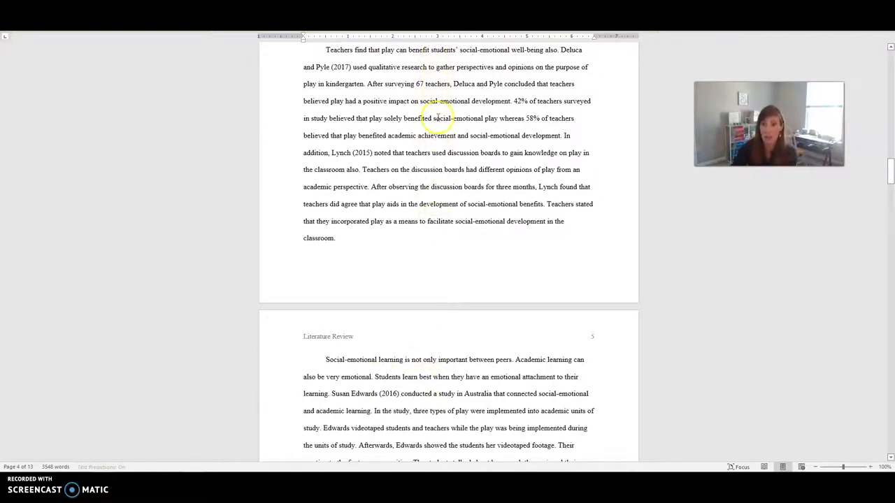
pyautogui.moveTo(440, 223)
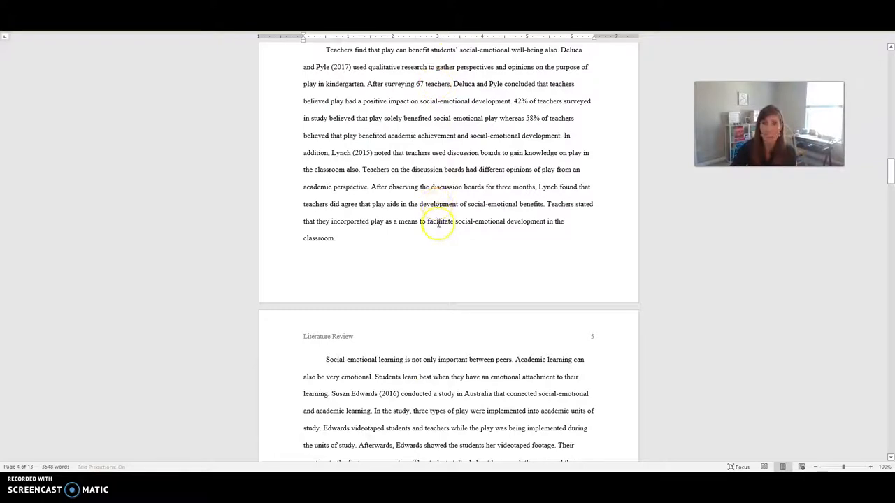
pyautogui.moveTo(464, 440)
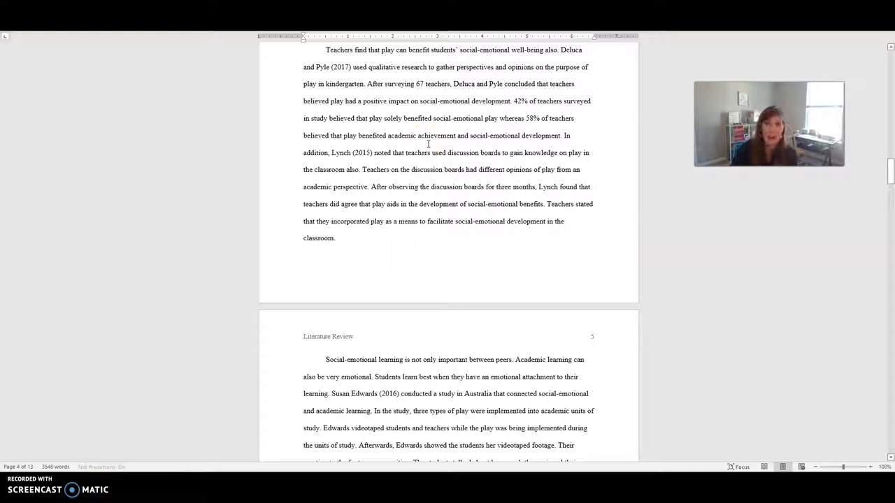
pyautogui.doubleClick(430, 147)
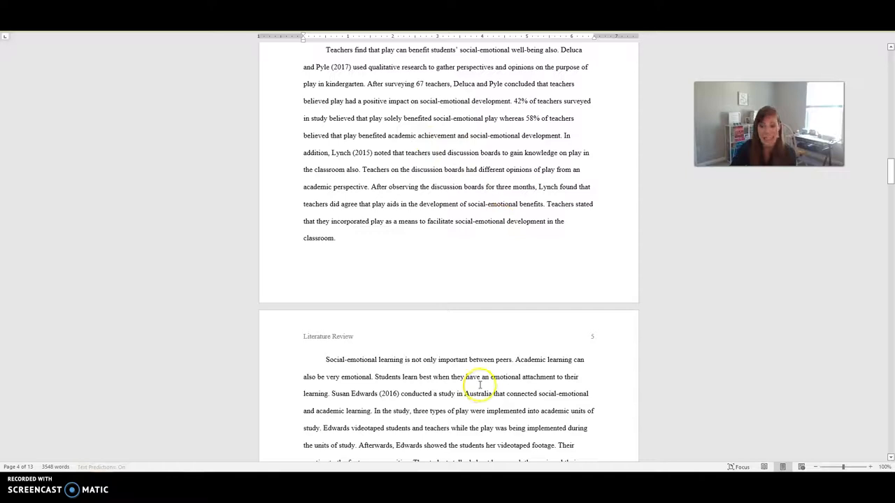
pyautogui.moveTo(473, 387)
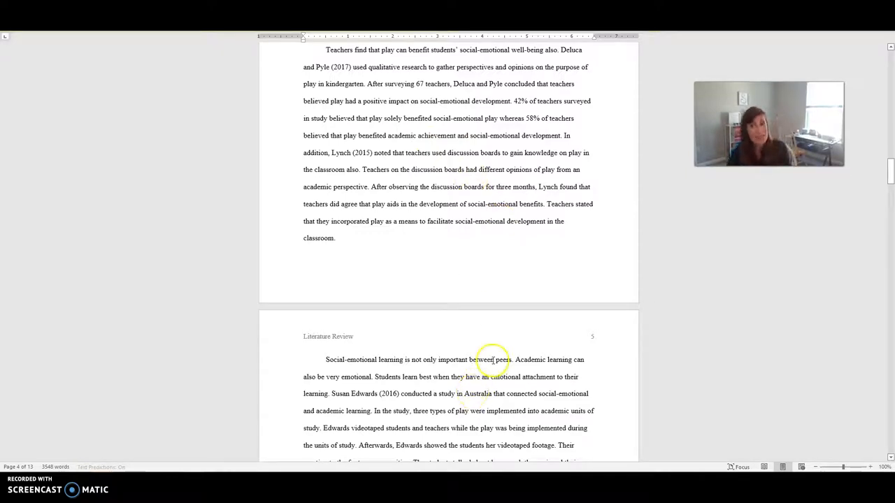
pyautogui.moveTo(507, 342)
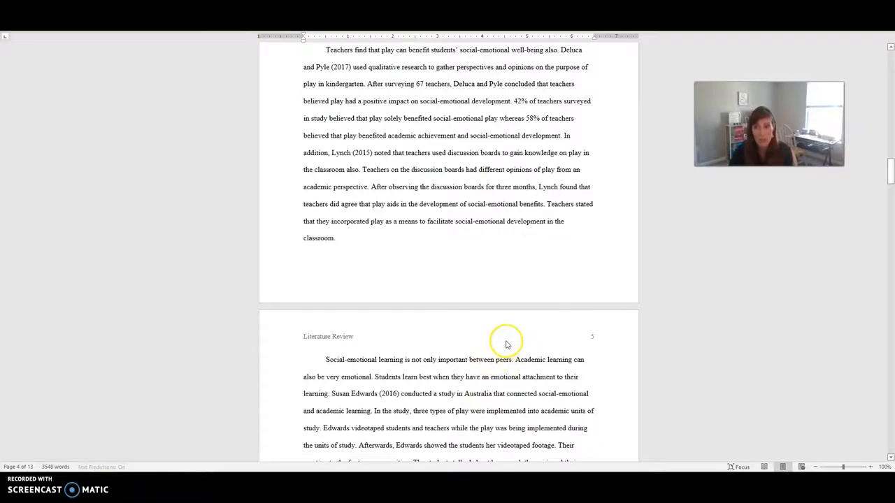
pyautogui.scroll(-3)
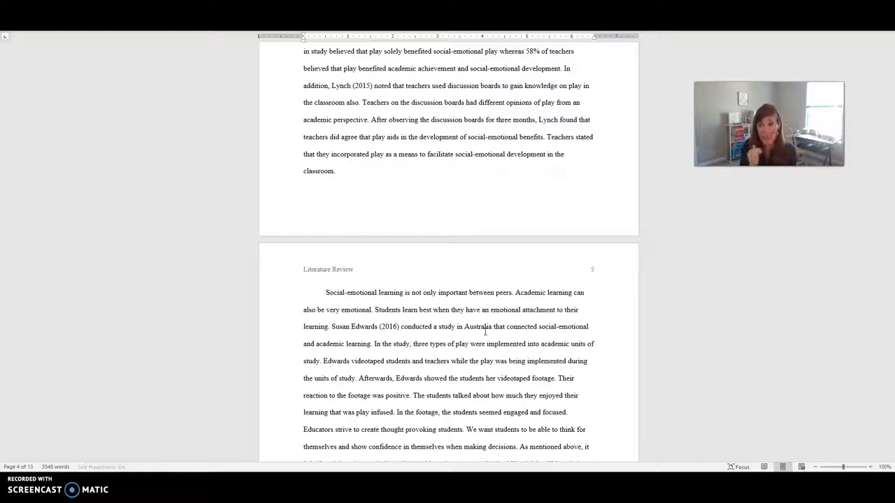
pyautogui.moveTo(350, 232)
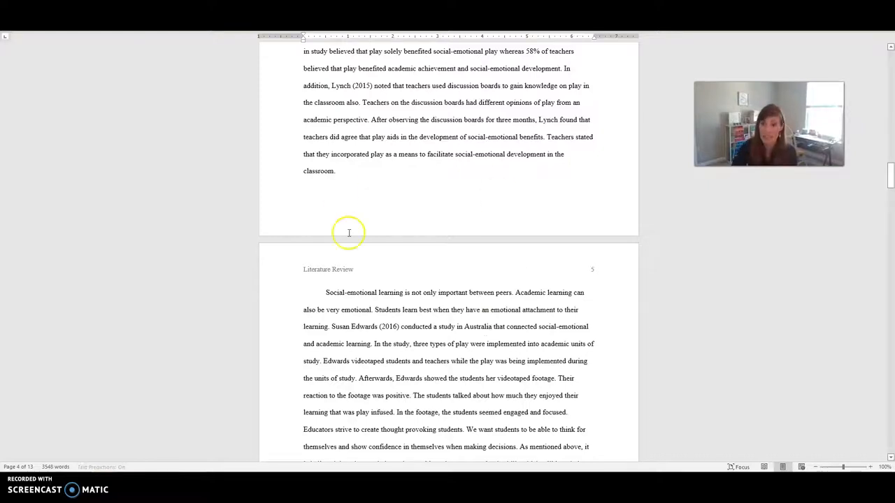
pyautogui.moveTo(481, 221)
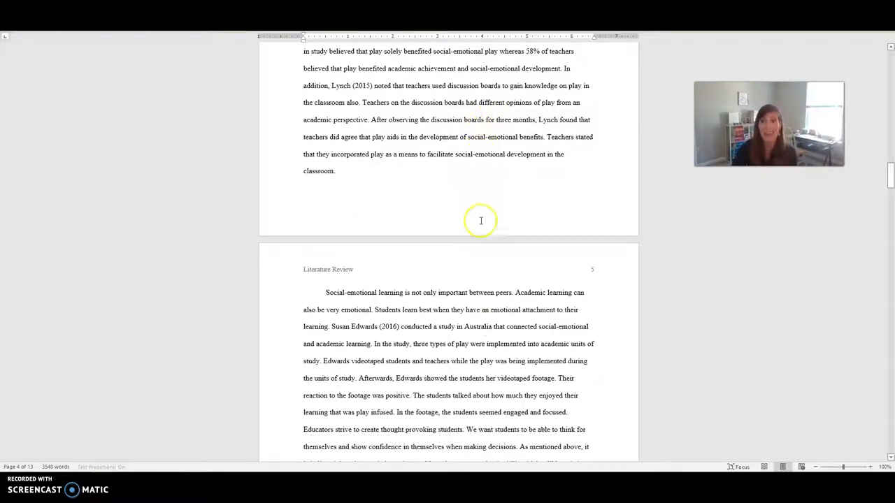
pyautogui.moveTo(481, 350)
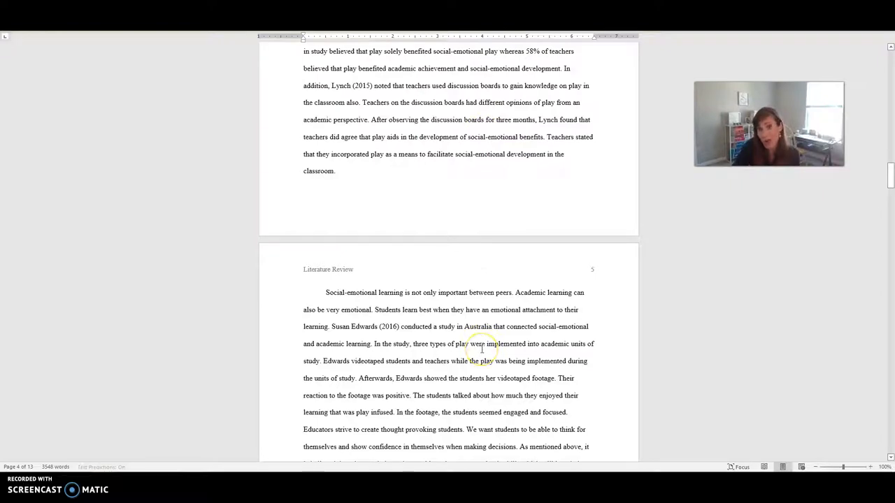
# Scroll from page 5 to the top of page 7 on play-based literacy and numeracy studies
pyautogui.scroll(-3)
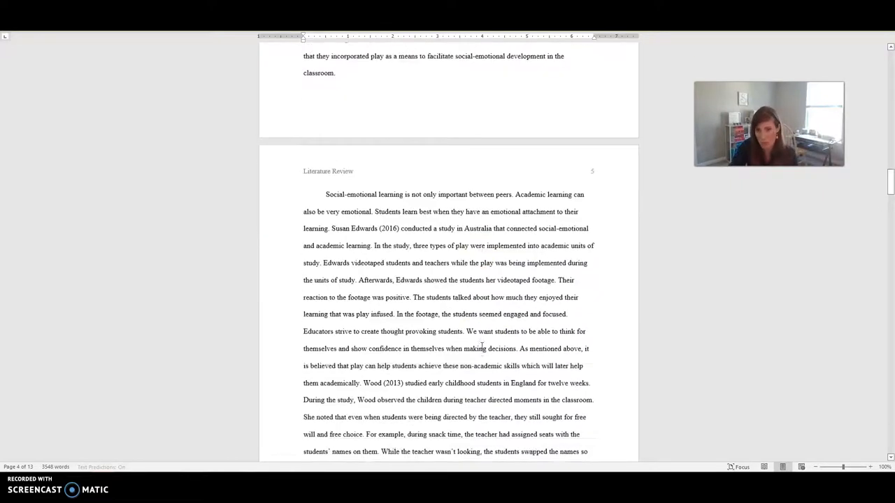
pyautogui.scroll(-3)
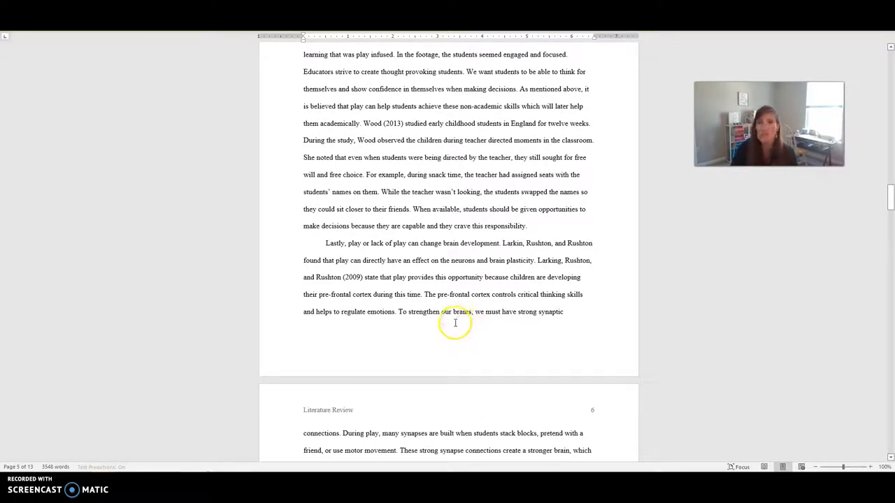
pyautogui.moveTo(375, 267)
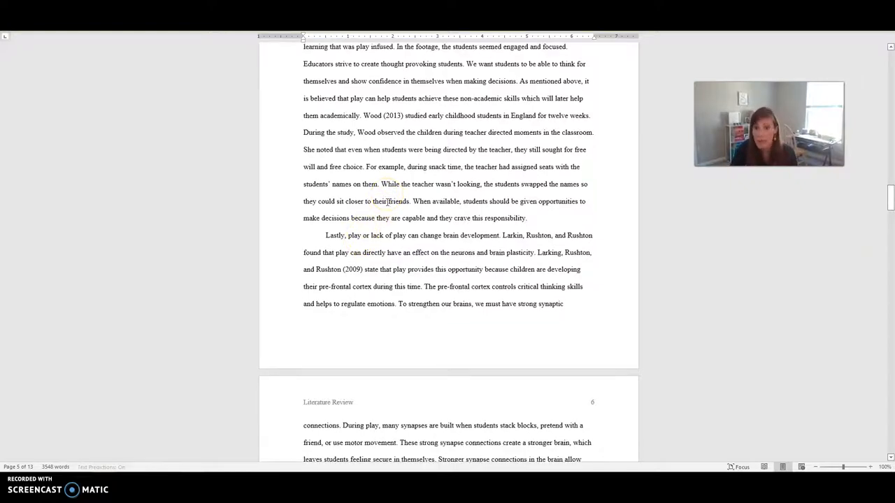
pyautogui.scroll(-3)
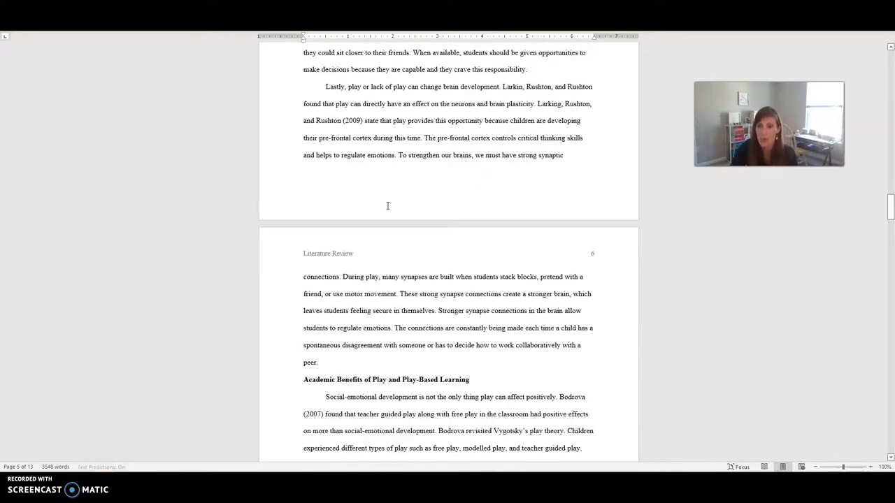
pyautogui.scroll(-3)
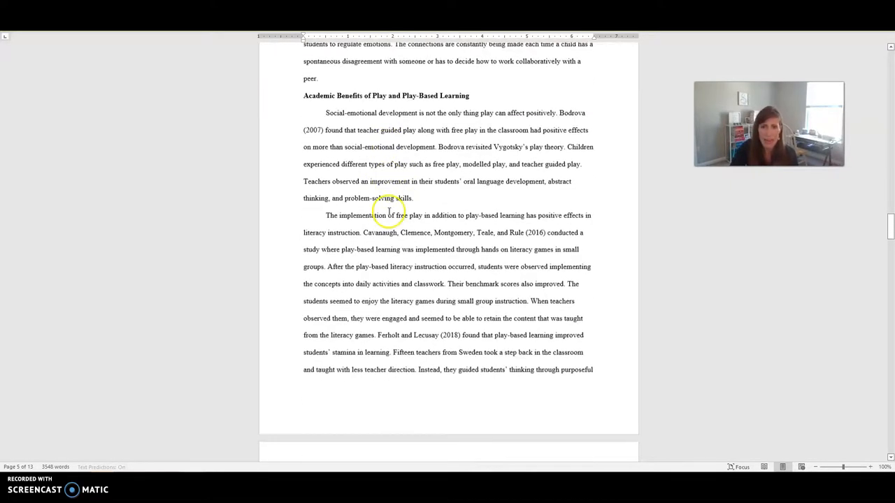
pyautogui.scroll(-3)
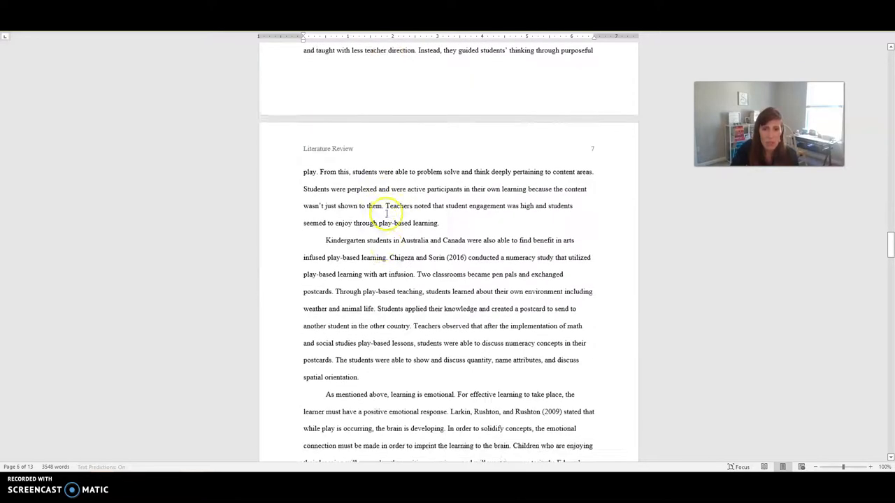
pyautogui.scroll(-3)
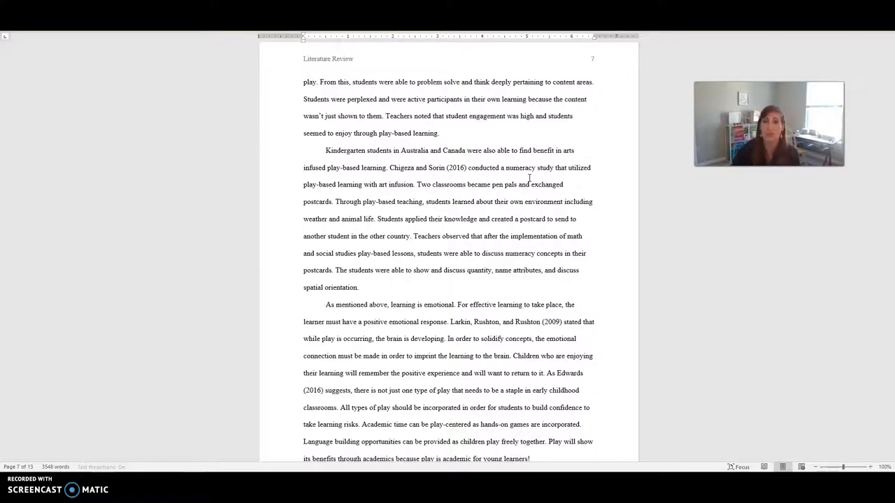
pyautogui.doubleClick(330, 151)
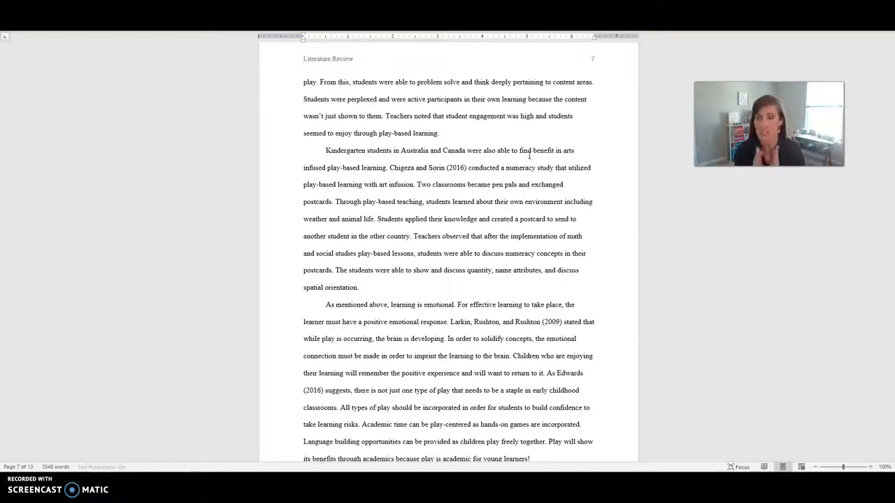
# Scroll down toward page 8, briefly checking back over the preceding page
pyautogui.scroll(-3)
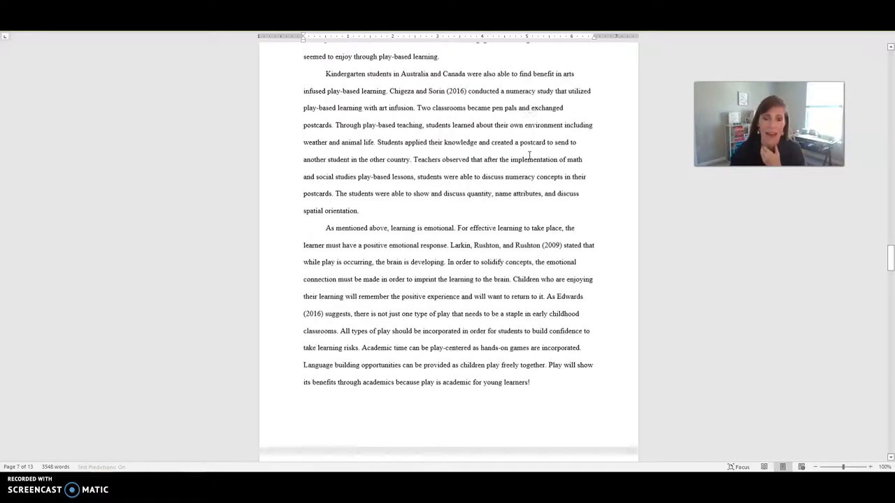
pyautogui.scroll(-3)
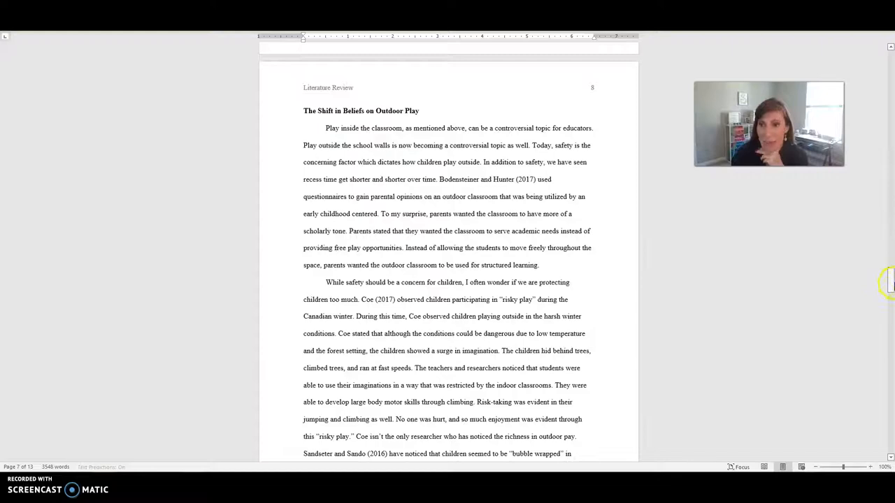
pyautogui.scroll(3)
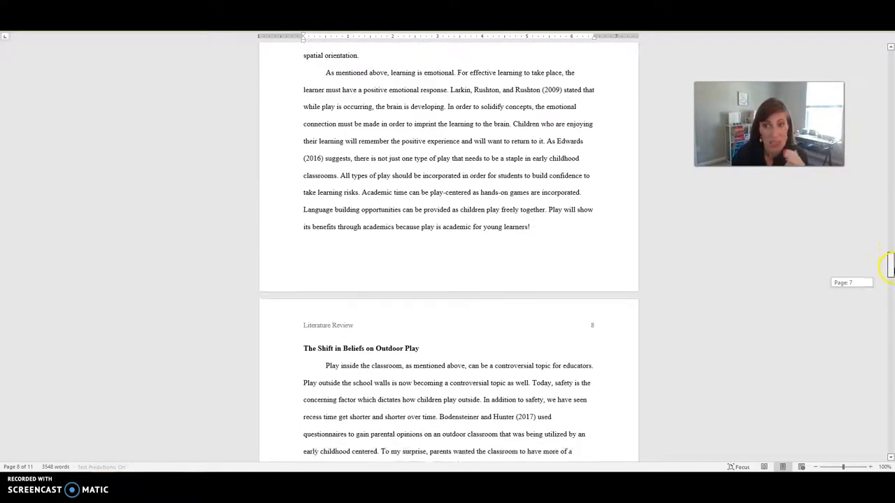
pyautogui.scroll(-3)
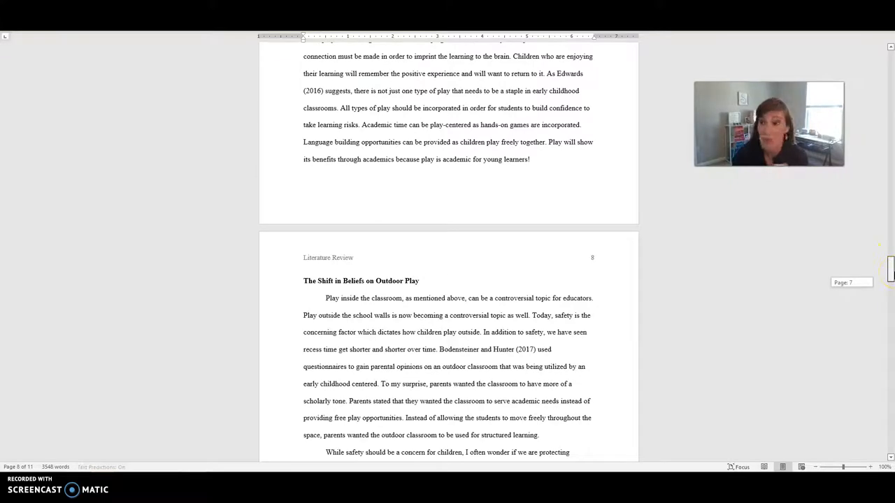
pyautogui.scroll(-3)
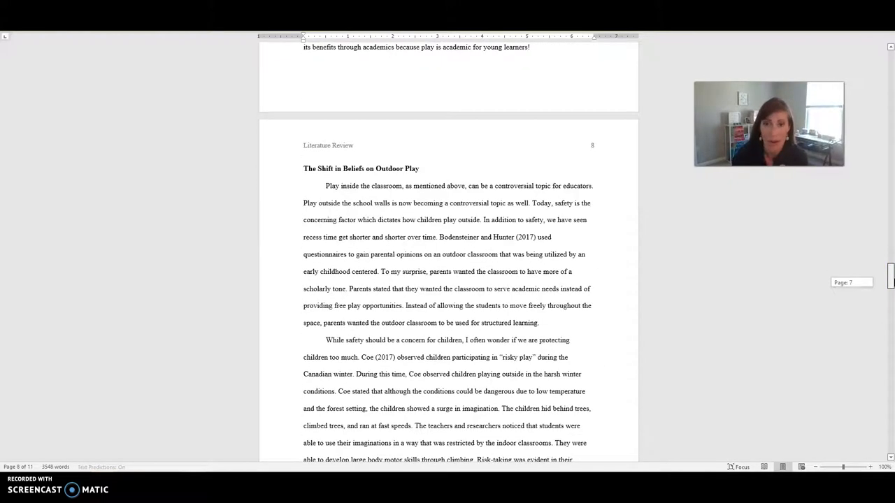
pyautogui.scroll(3)
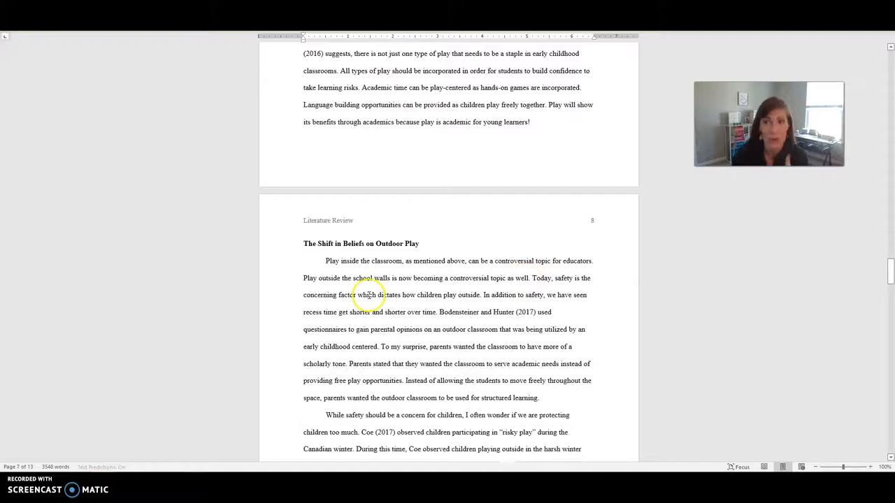
pyautogui.moveTo(526, 274)
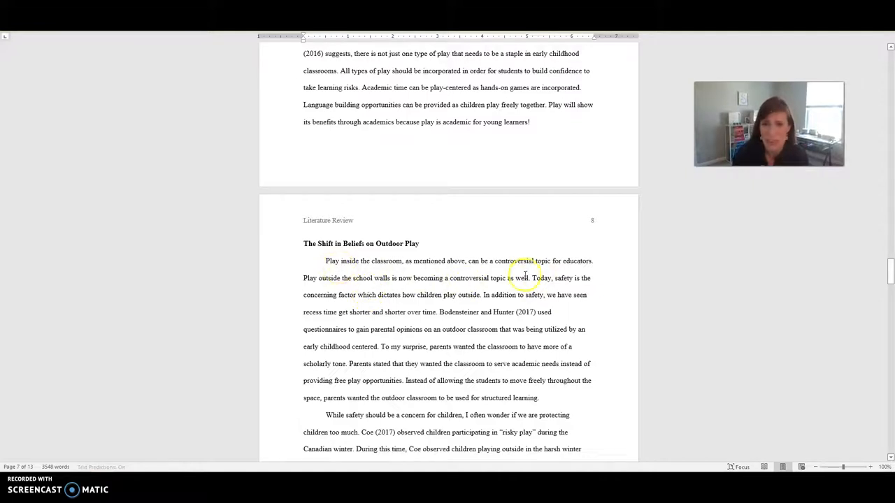
pyautogui.moveTo(447, 277)
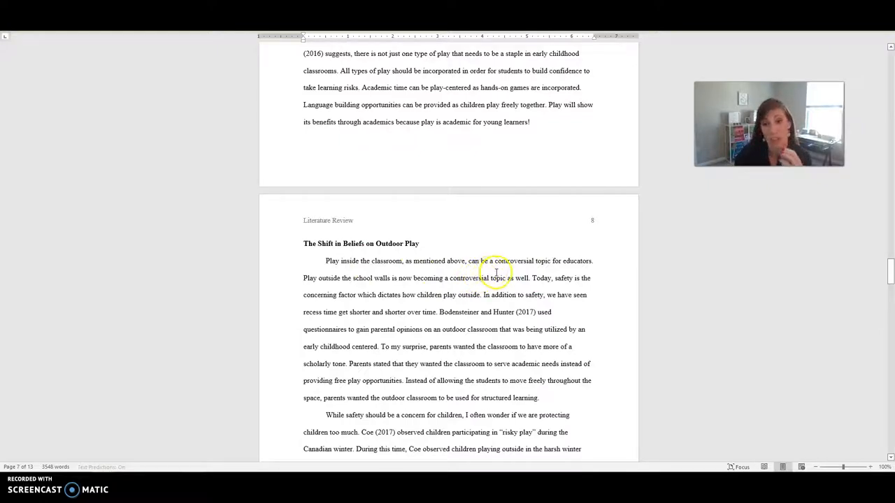
pyautogui.moveTo(430, 291)
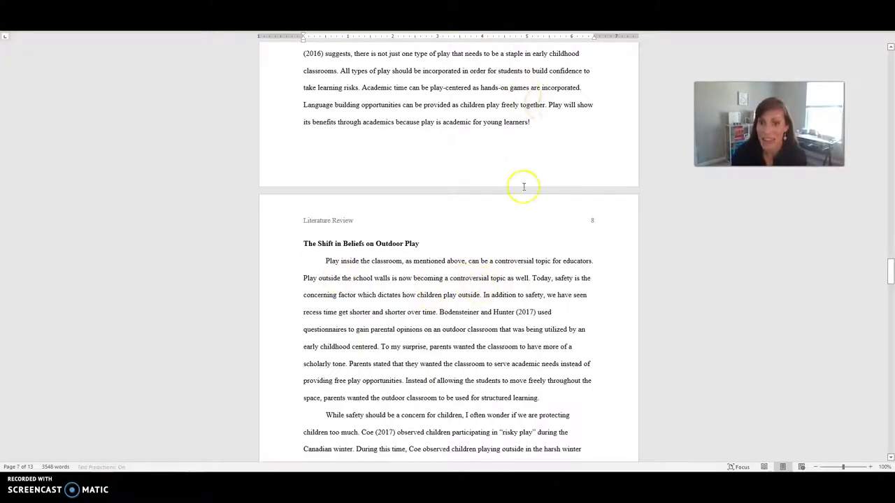
# Scroll back through earlier pages, then settle on page 8's Shift in Beliefs on Outdoor Play heading
pyautogui.scroll(3)
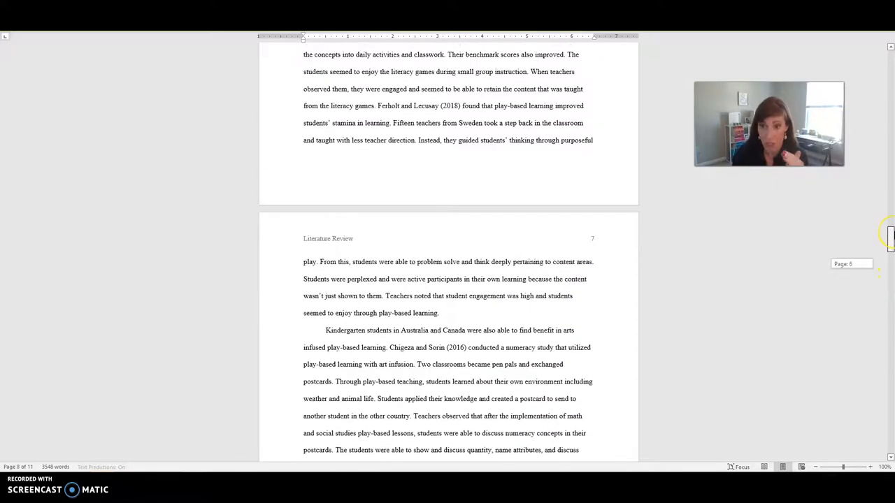
pyautogui.scroll(3)
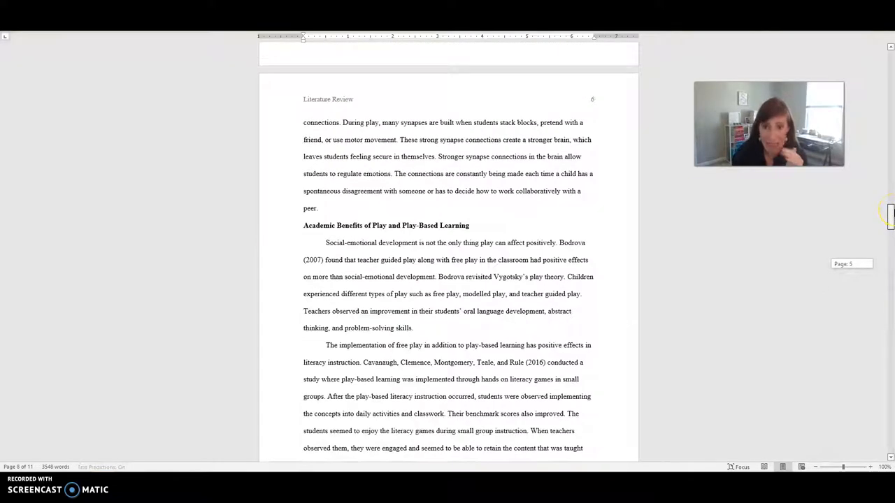
pyautogui.scroll(-3)
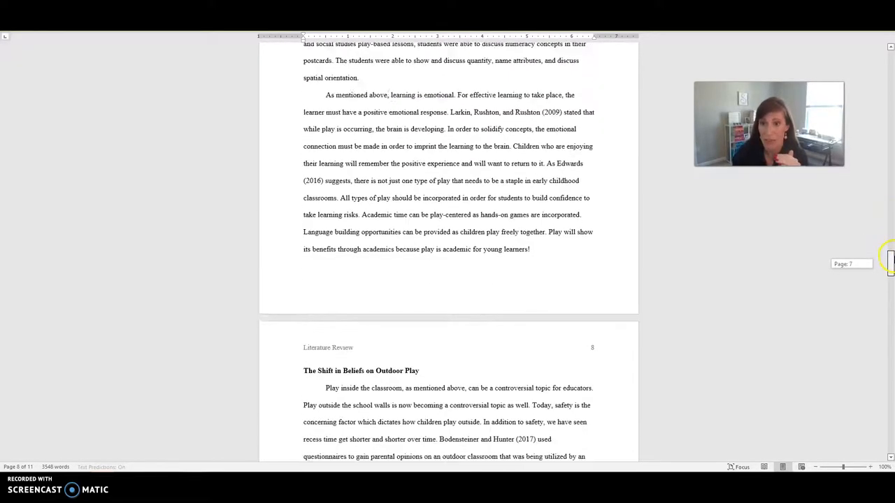
pyautogui.scroll(-3)
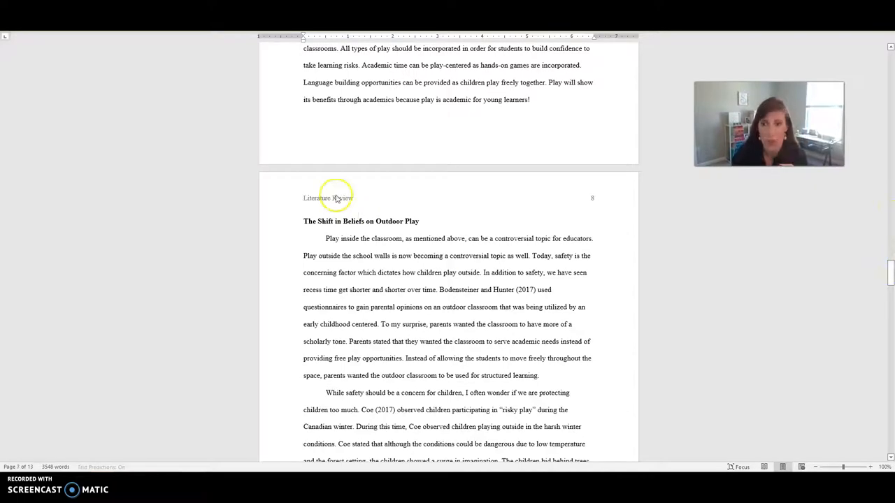